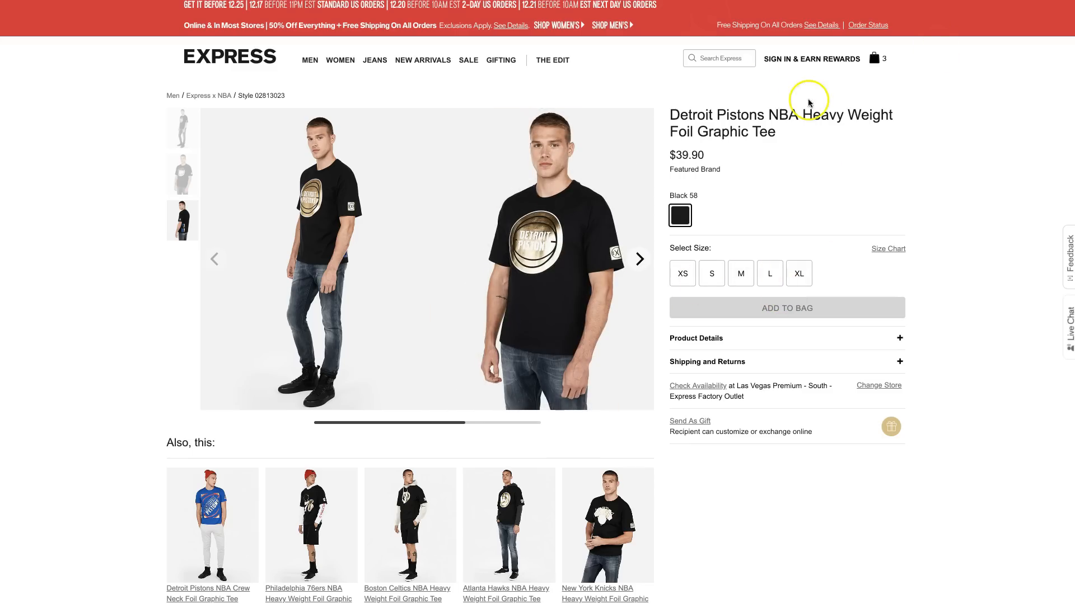
pyautogui.moveTo(865, 32)
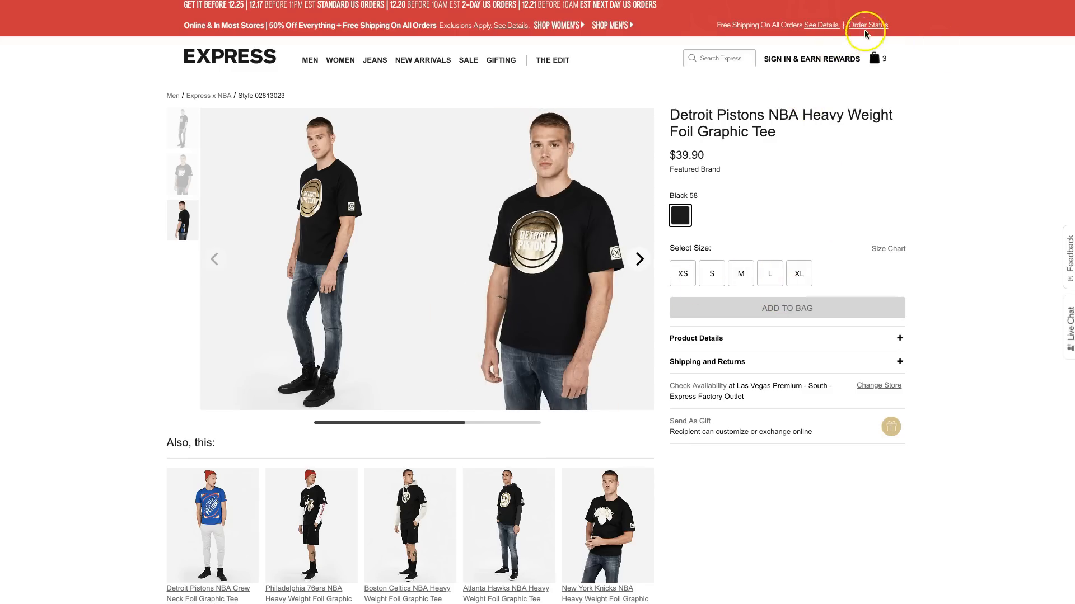
# - Leave the Pistons tee page and go to the shopping bag with three NBA tees totaling $119.70
pyautogui.click(876, 58)
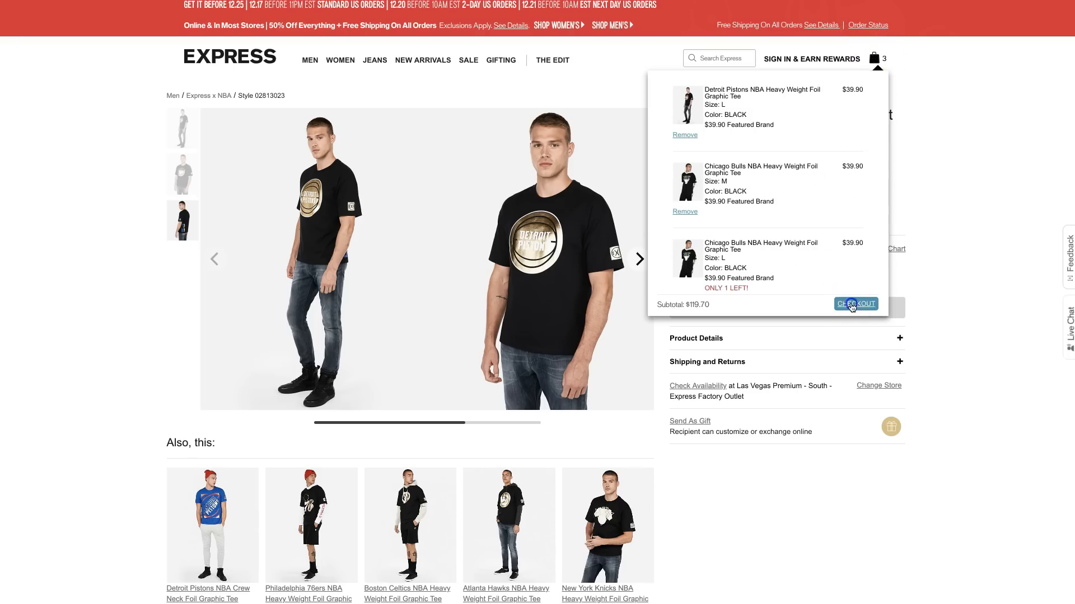
pyautogui.click(854, 304)
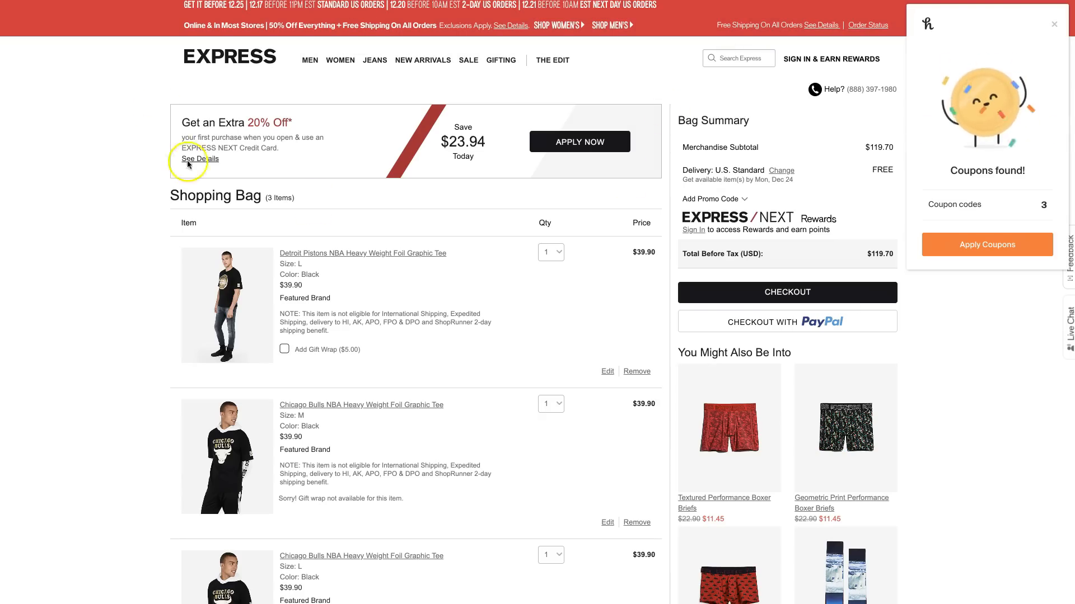
# - Sign in to the Express rewards account with Facebook so the account page greets Caujuan
pyautogui.click(692, 229)
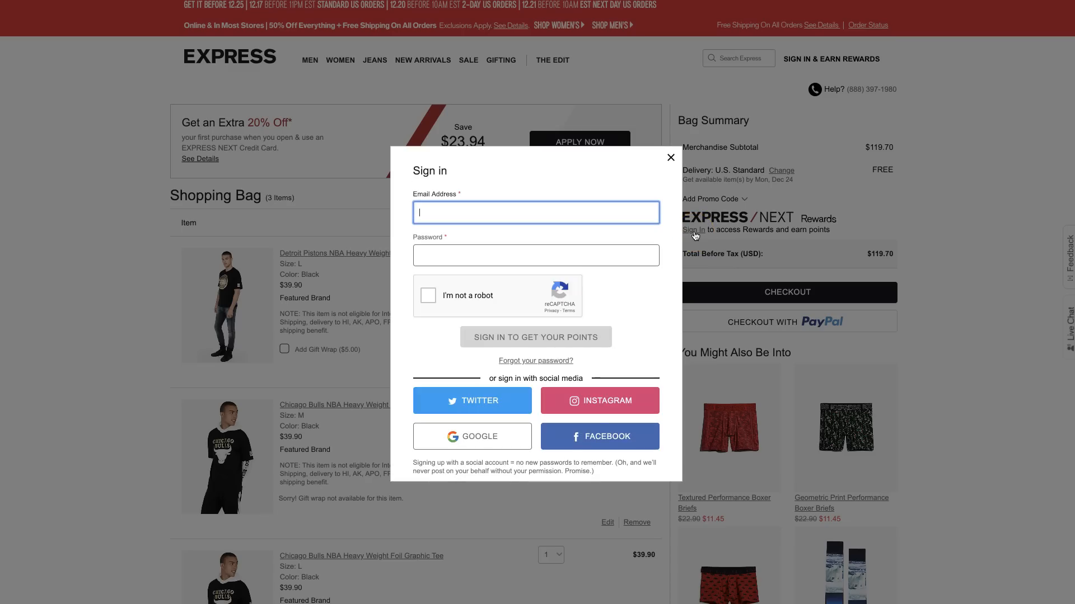
pyautogui.click(598, 435)
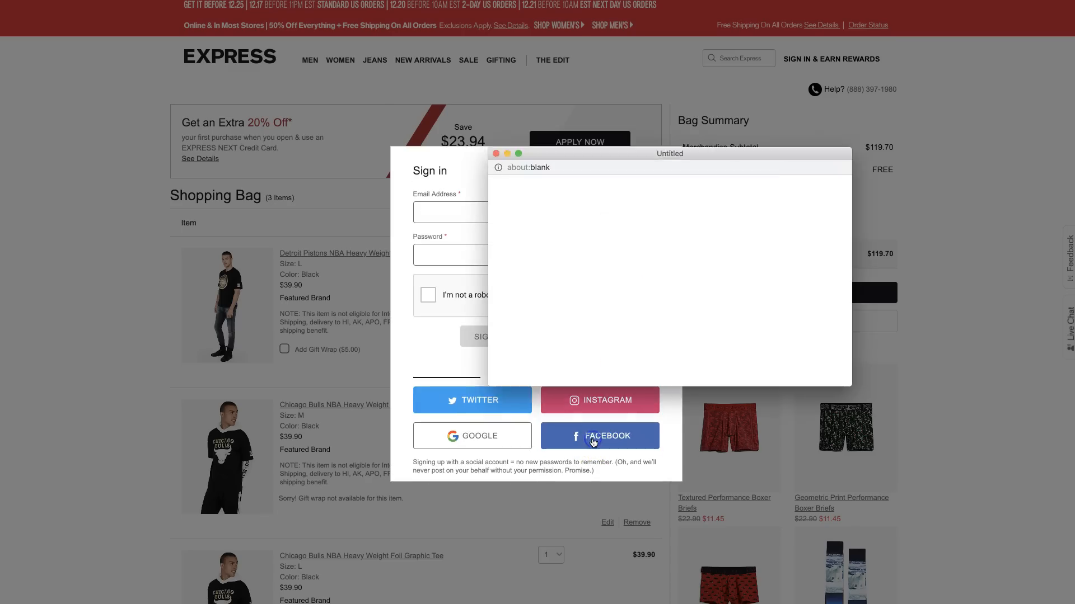
pyautogui.click(598, 435)
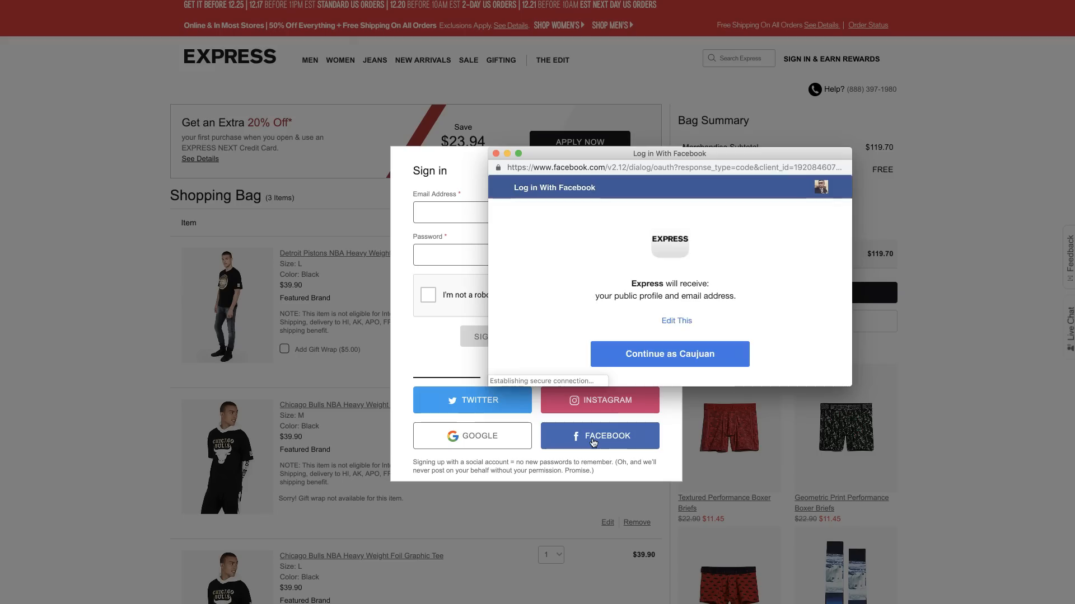
pyautogui.click(668, 354)
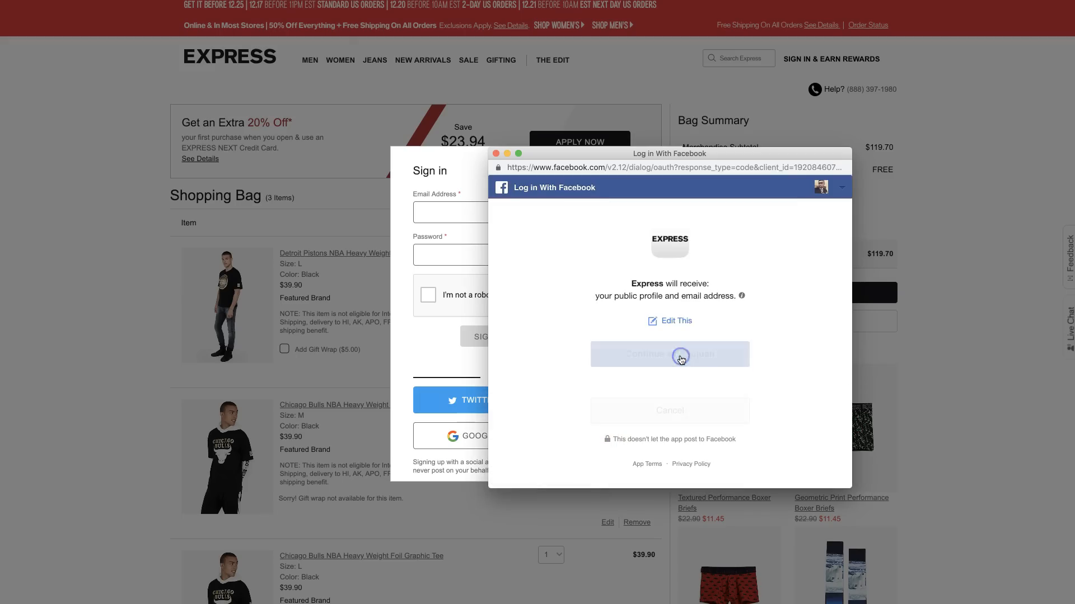
pyautogui.click(669, 354)
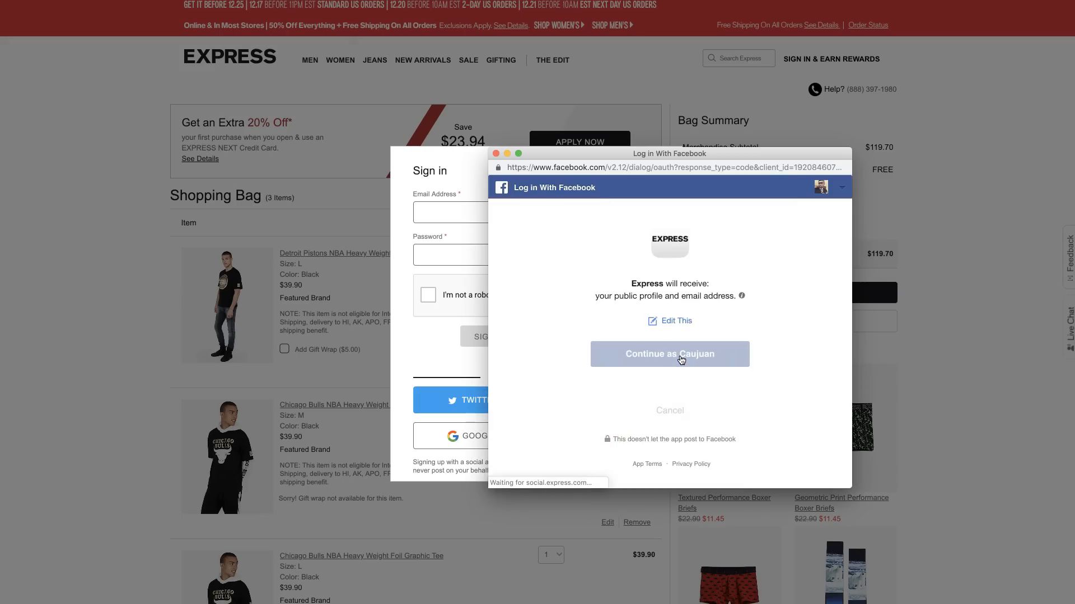
pyautogui.click(668, 355)
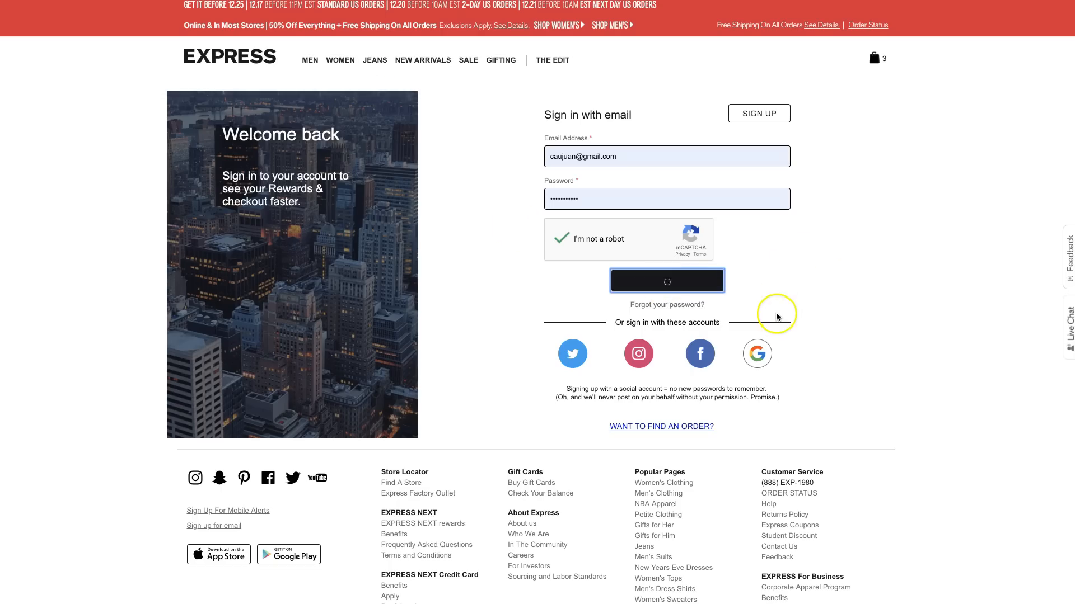
pyautogui.click(664, 281)
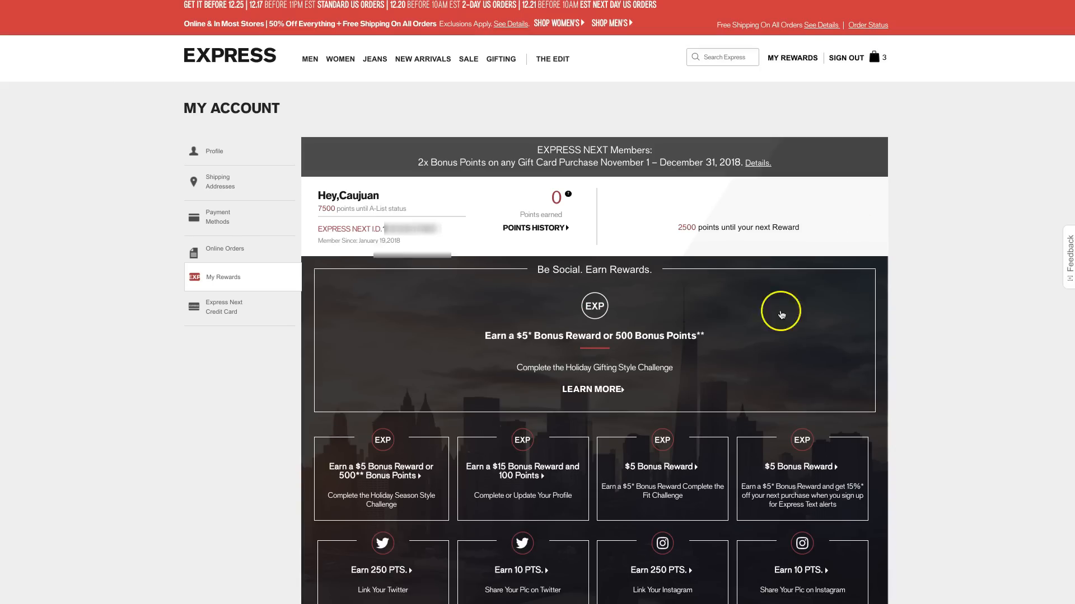
# - Show the bag preview with the three tees at $119.70
pyautogui.click(874, 57)
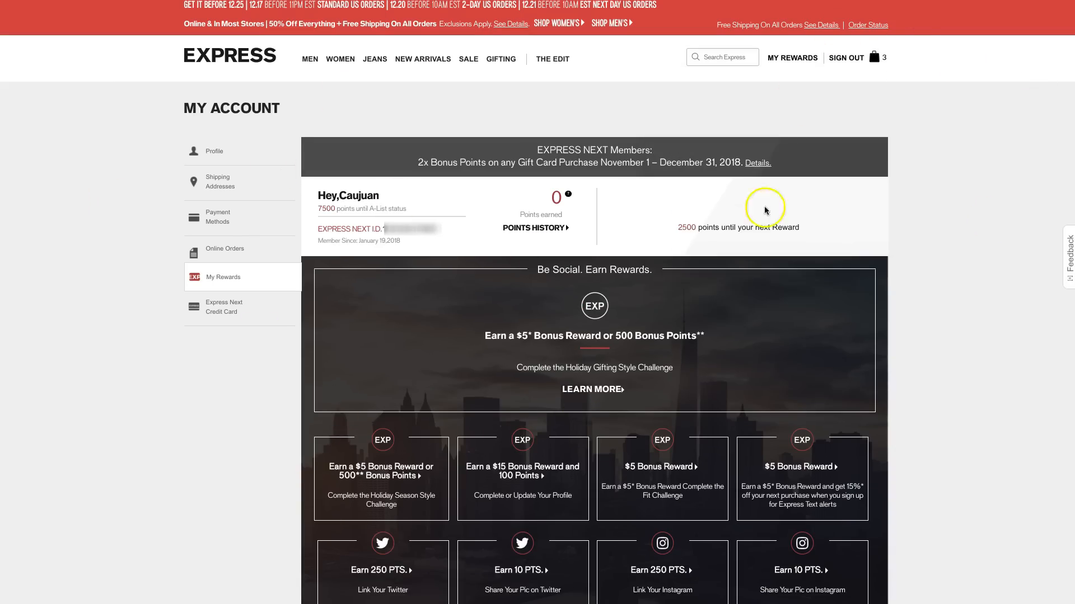
pyautogui.click(875, 57)
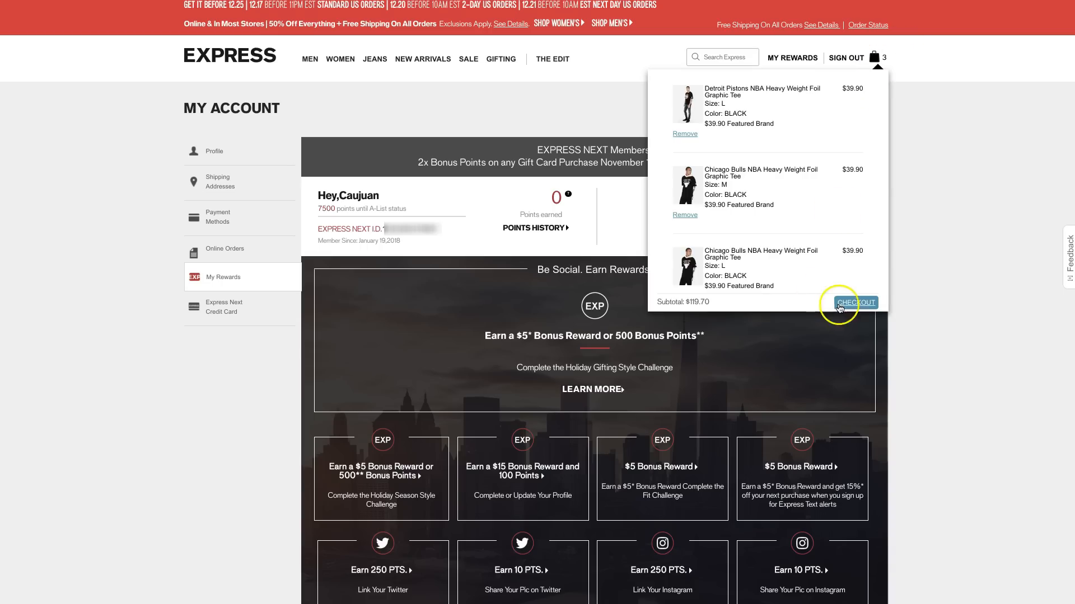
# - Proceed to checkout and accept the pre-approved EXPRESS NEXT credit card offer
pyautogui.click(854, 302)
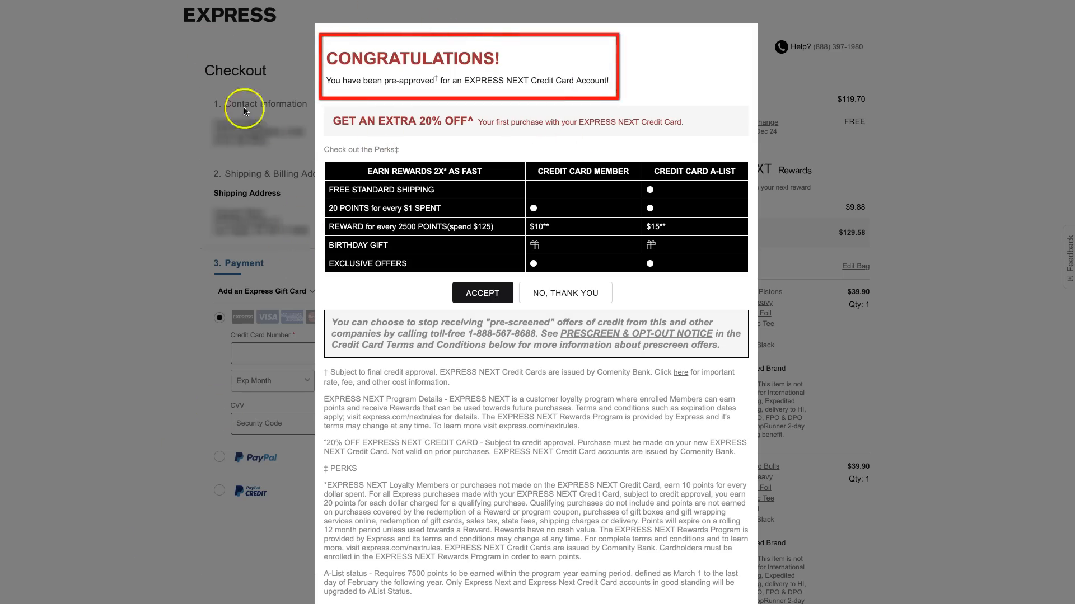
pyautogui.moveTo(846, 445)
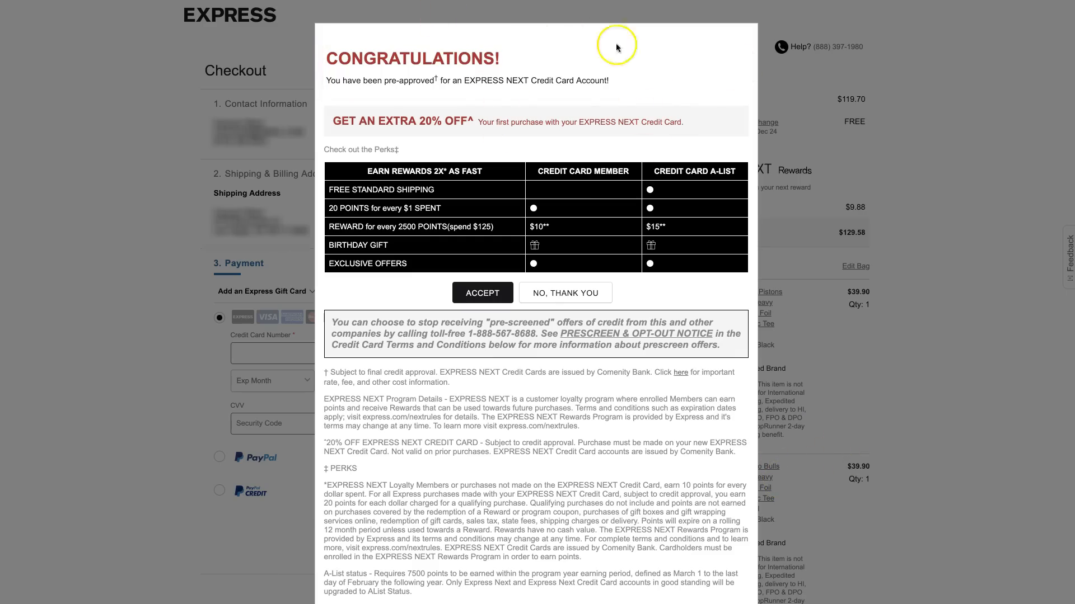
pyautogui.moveTo(691, 510)
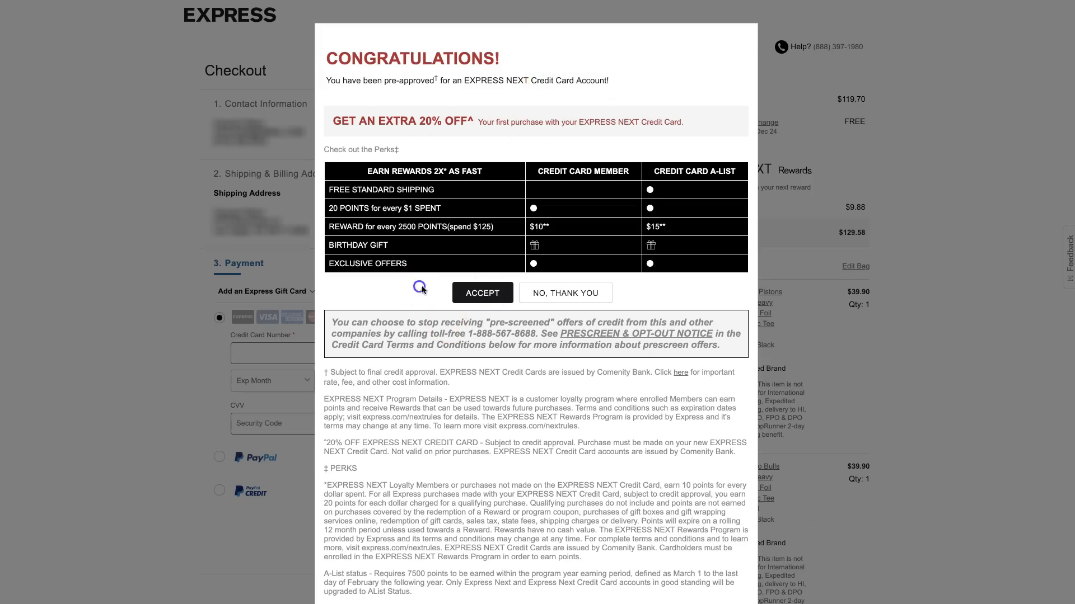
pyautogui.click(564, 293)
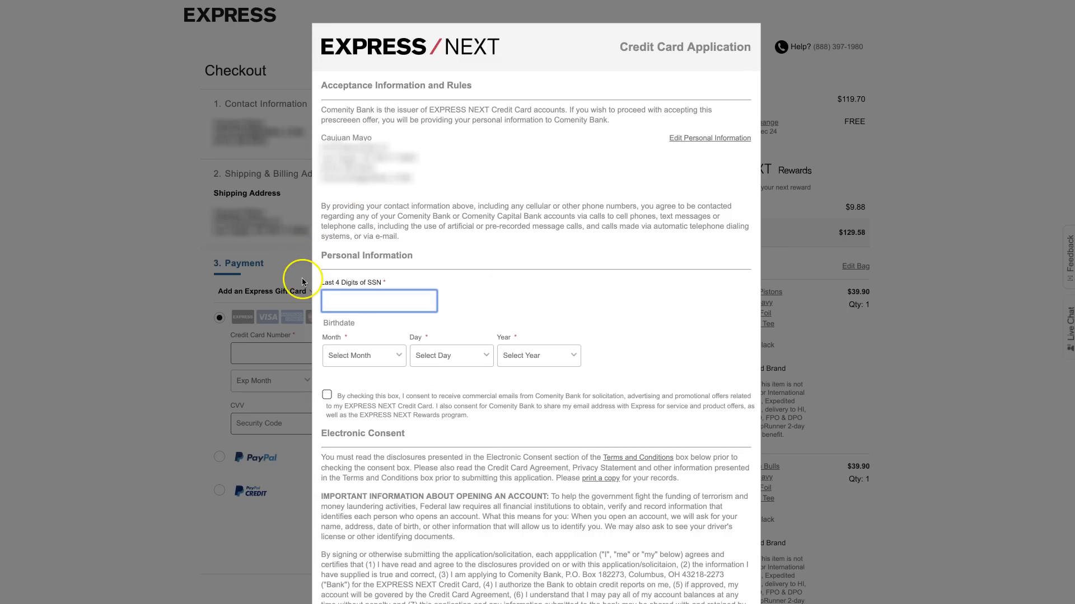
pyautogui.moveTo(276, 225)
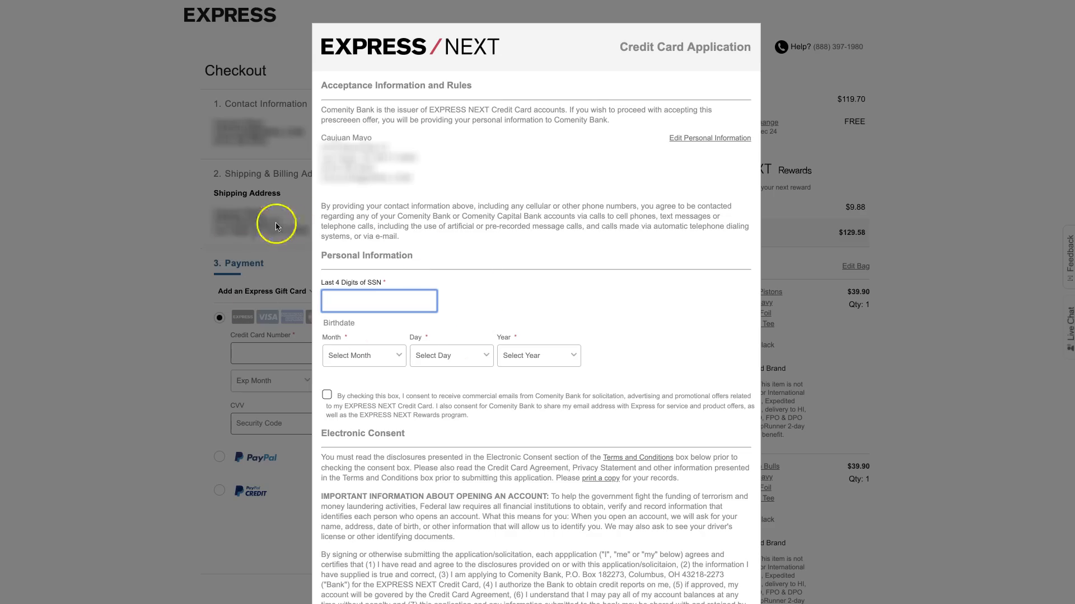
pyautogui.moveTo(520, 402)
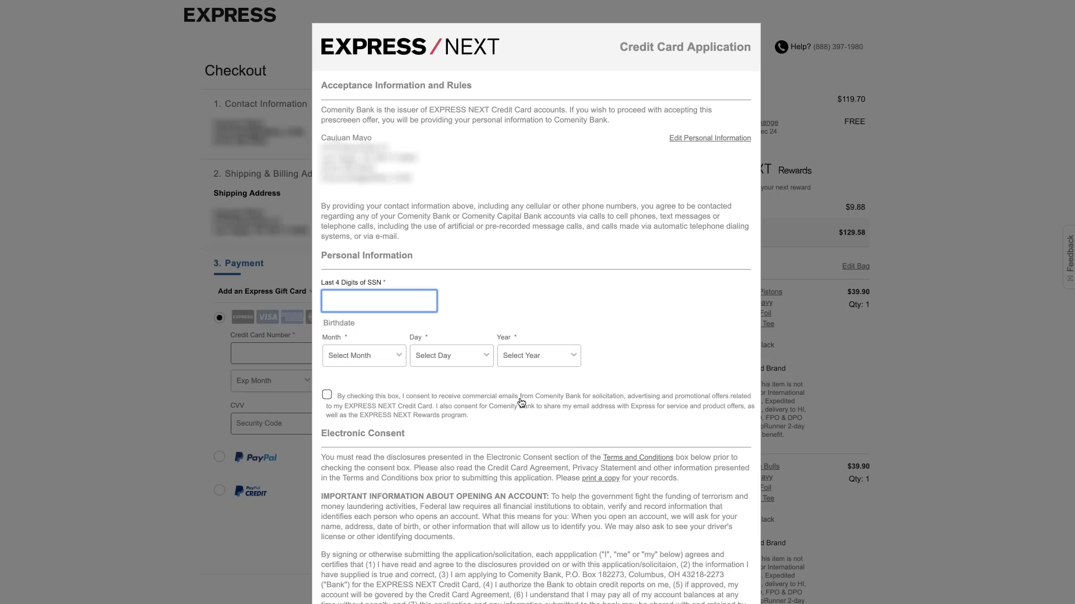
pyautogui.moveTo(629, 453)
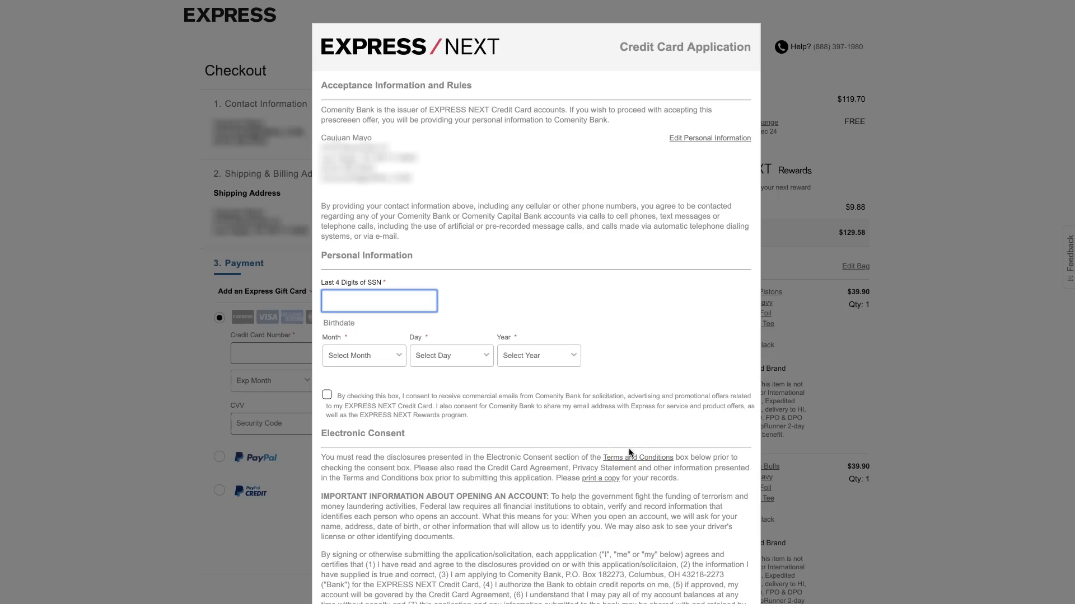
pyautogui.moveTo(713, 333)
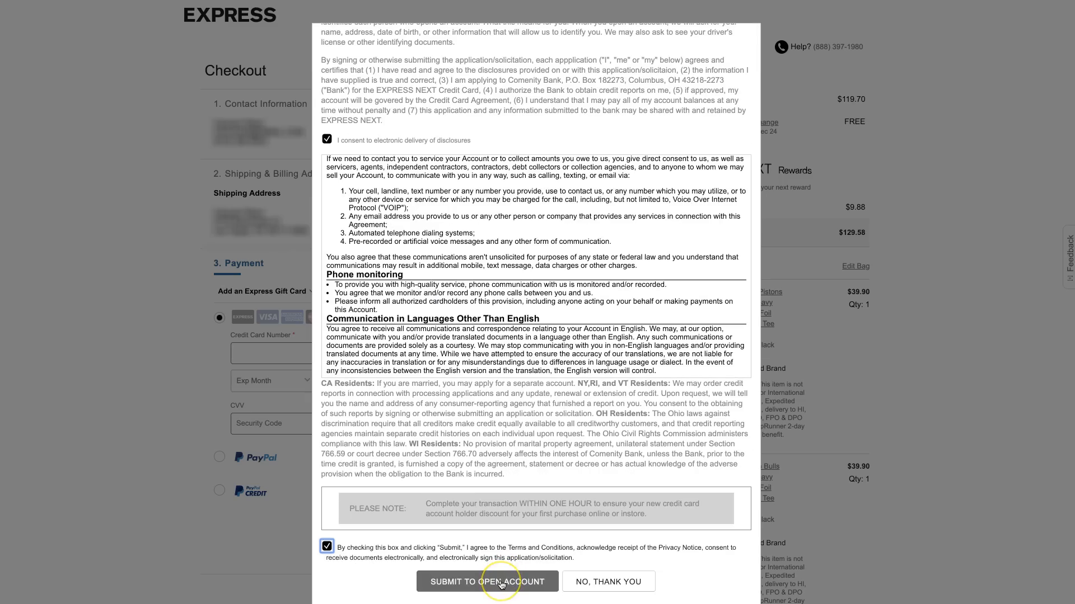
# - Submit the EXPRESS NEXT credit card application, getting approved with a $50,000 limit
pyautogui.click(487, 581)
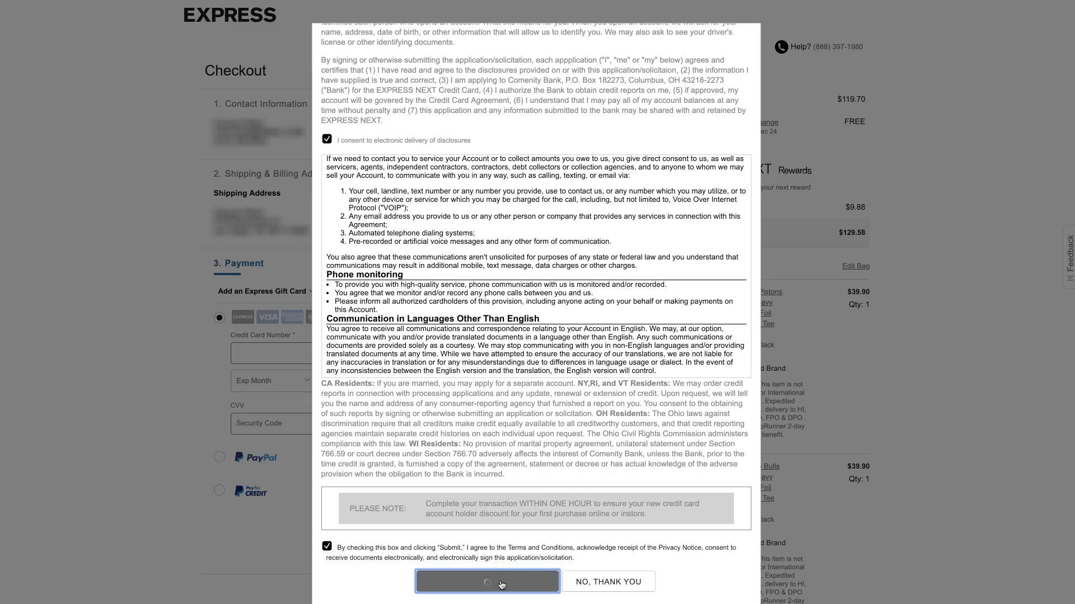
pyautogui.click(487, 581)
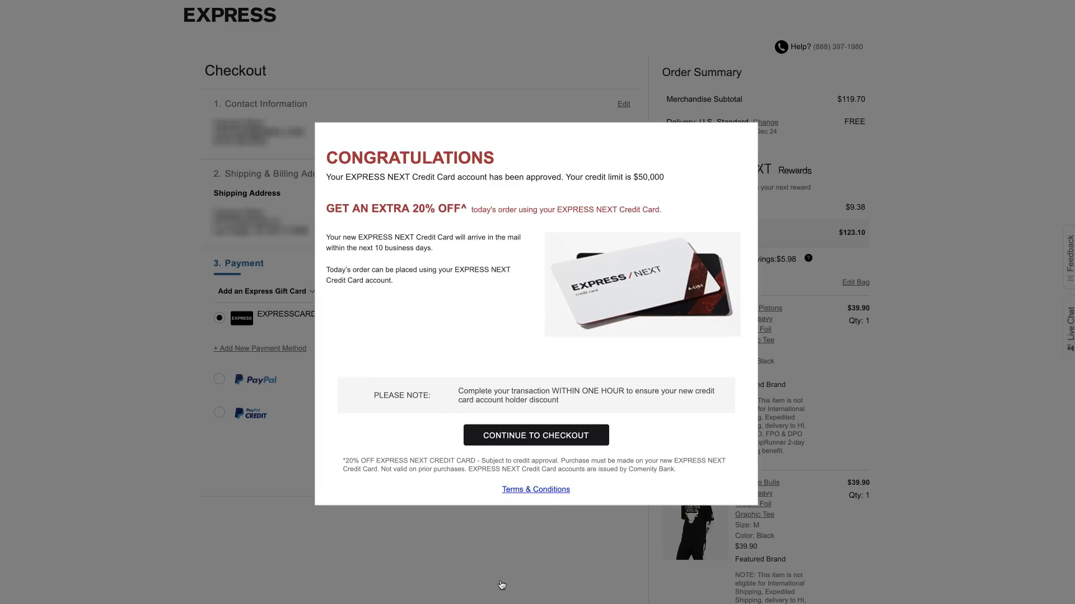
pyautogui.moveTo(459, 100)
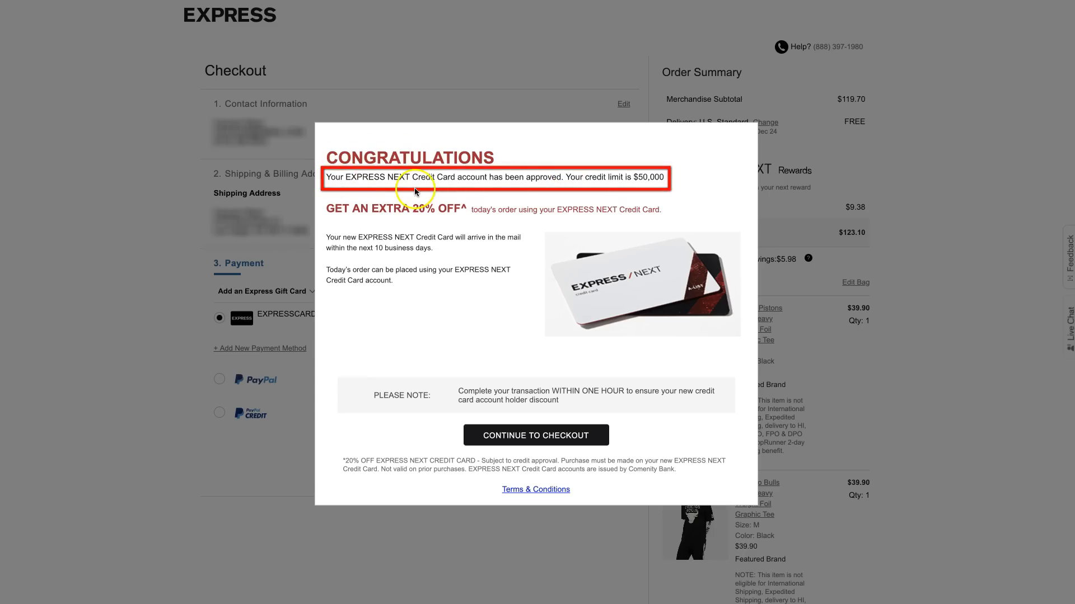
pyautogui.moveTo(678, 197)
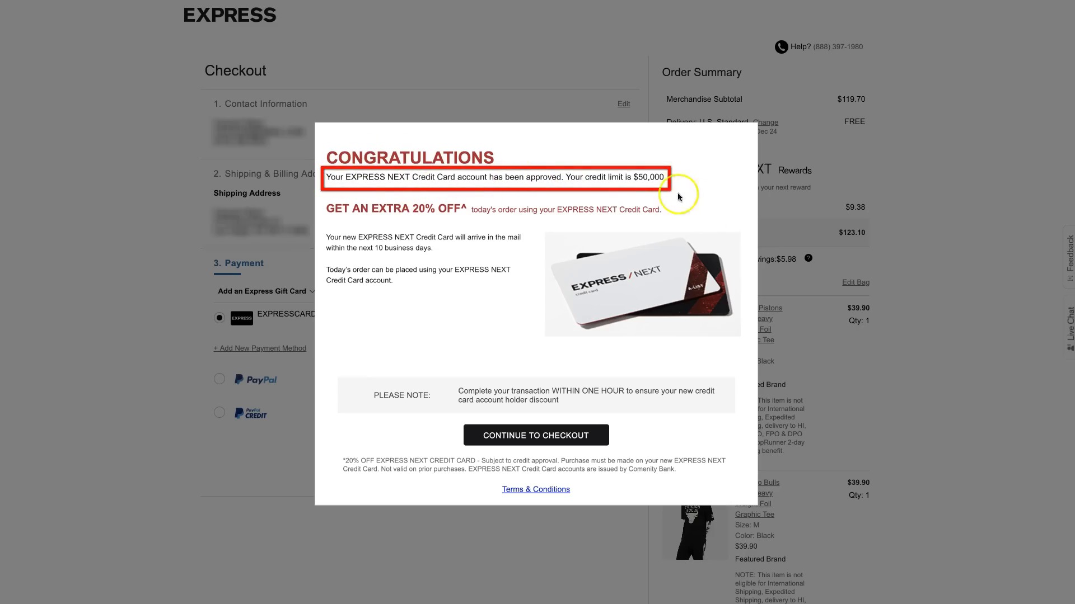
pyautogui.moveTo(614, 218)
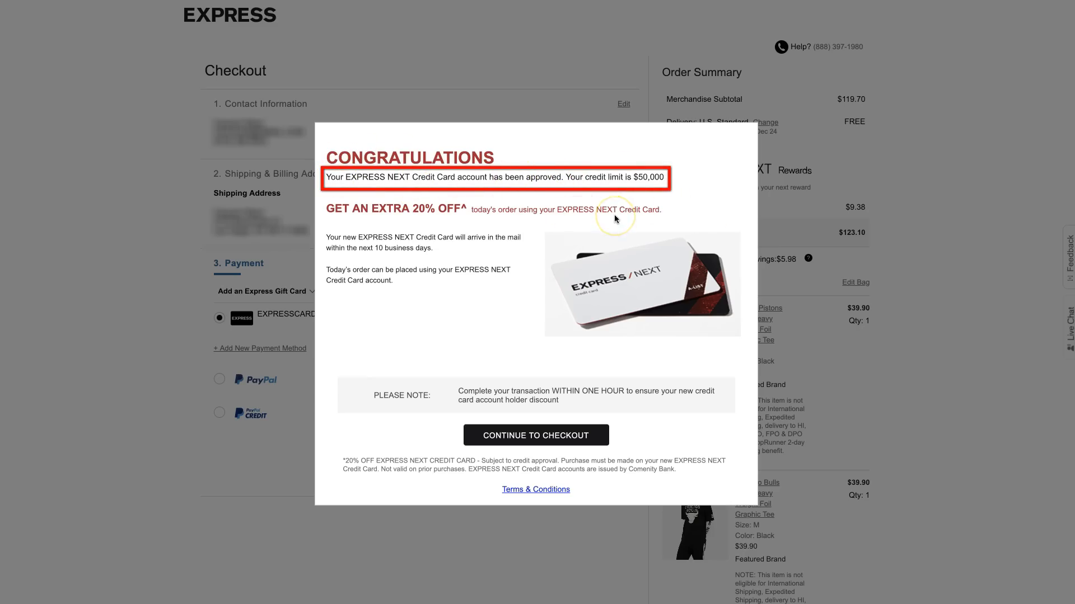
pyautogui.moveTo(607, 224)
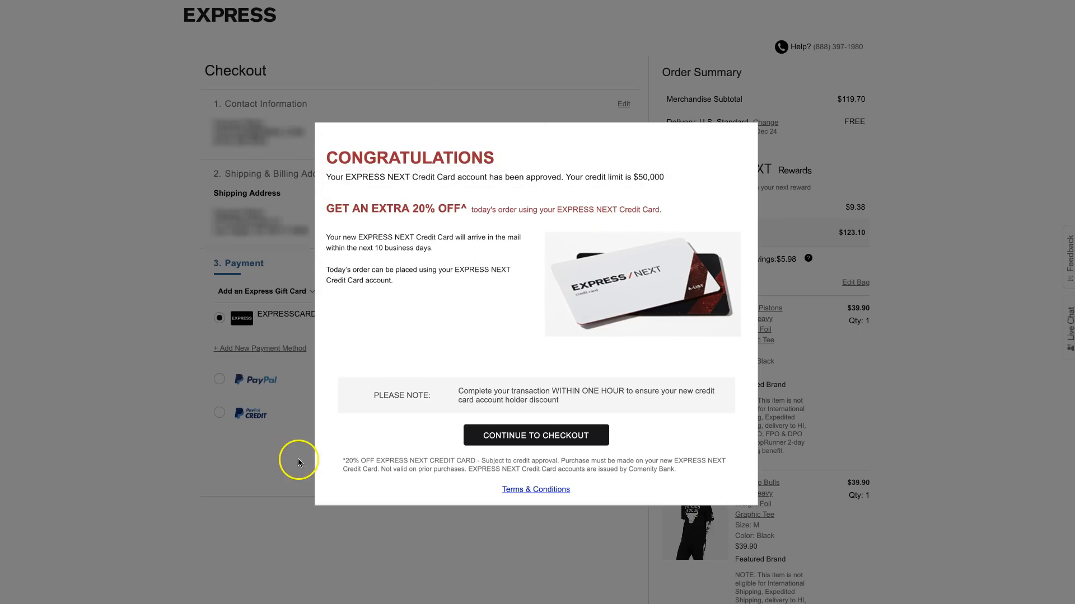
pyautogui.moveTo(625, 193)
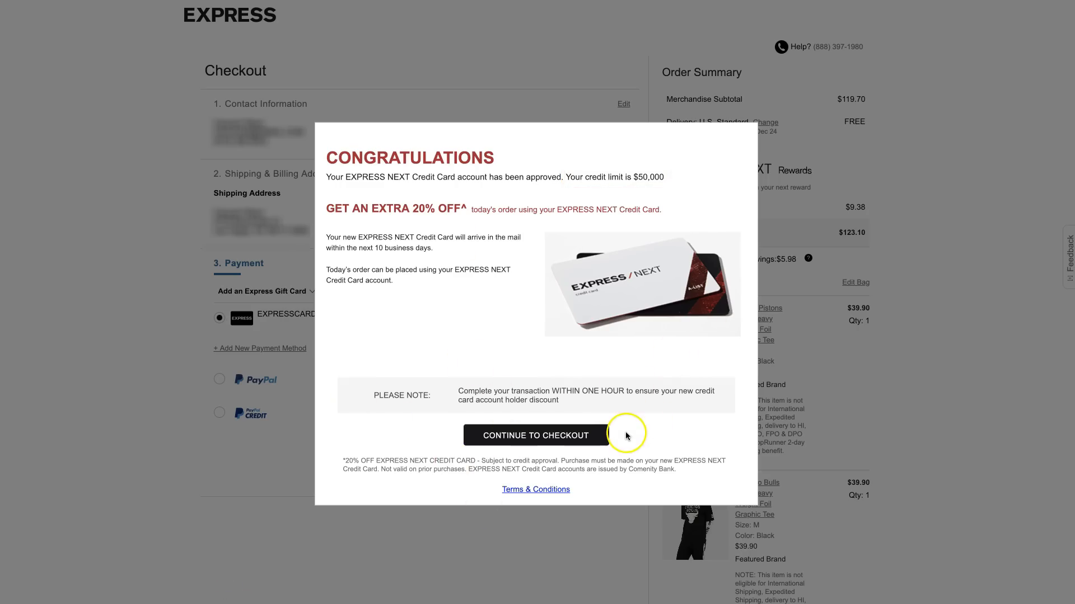
pyautogui.moveTo(601, 394)
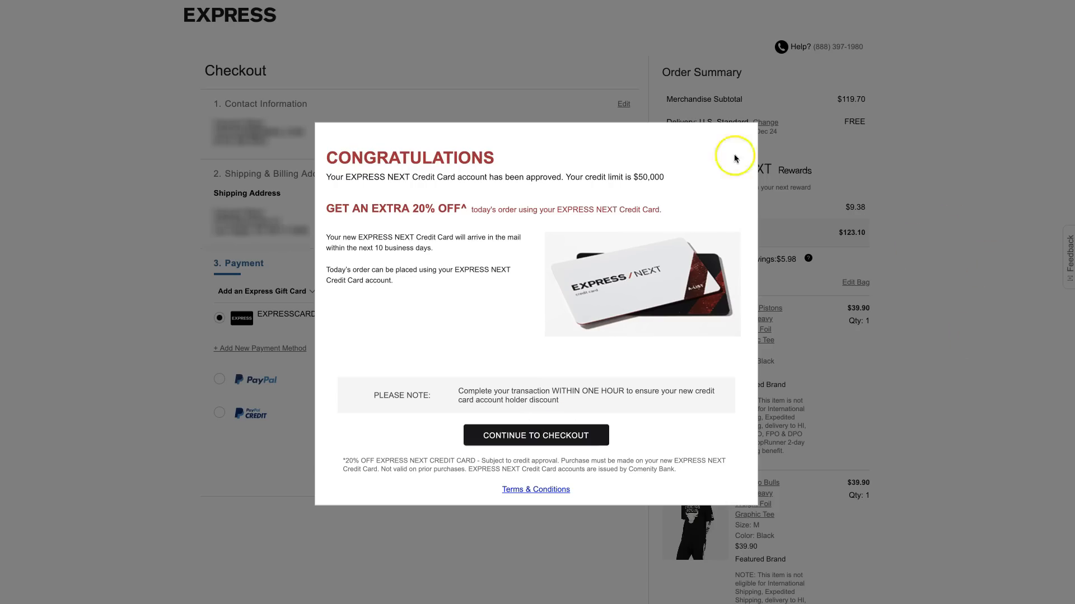
pyautogui.moveTo(709, 479)
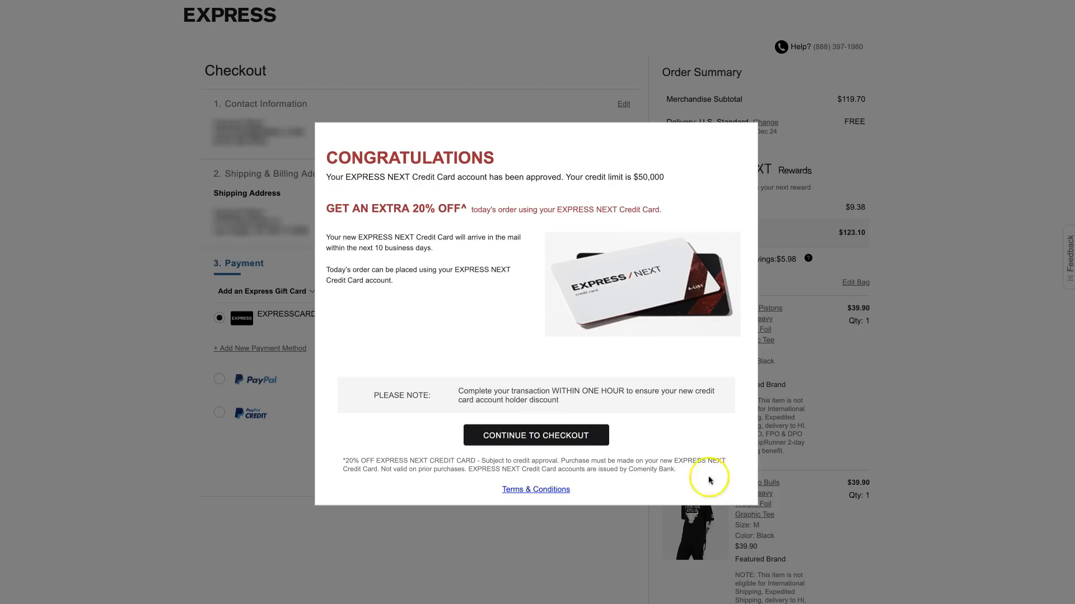
pyautogui.moveTo(672, 521)
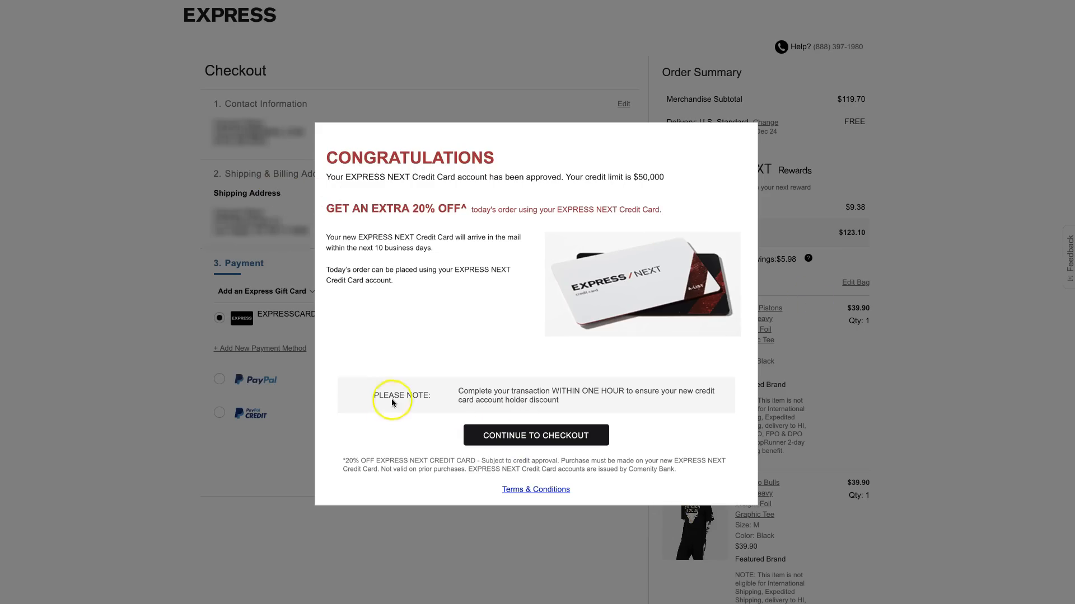
pyautogui.moveTo(951, 187)
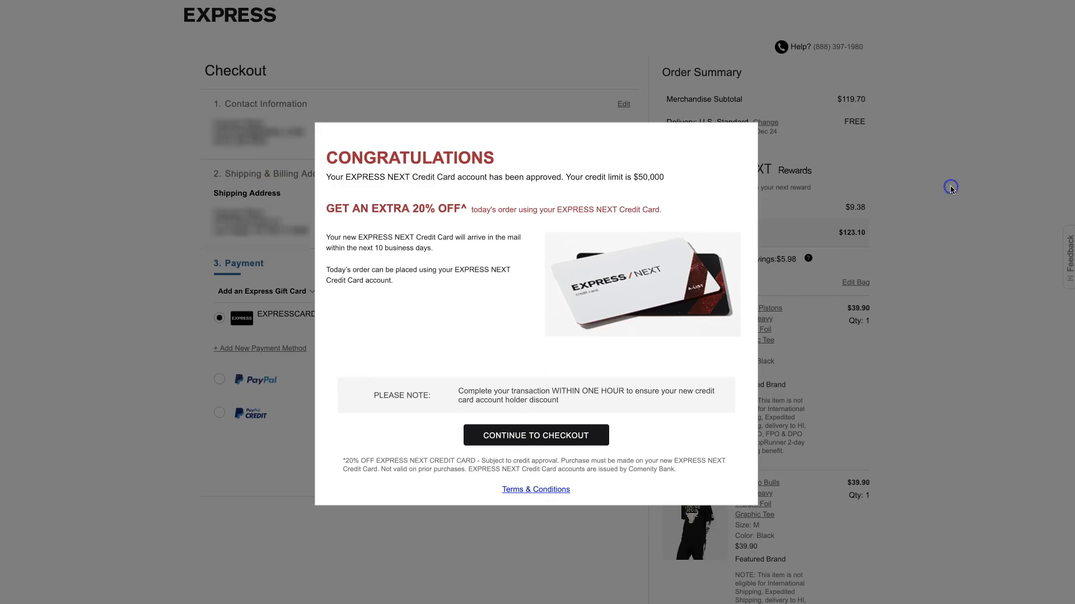
# - Return to checkout with the new EXPRESSCARD ending in 0034 as payment and $123.10 due
pyautogui.click(535, 436)
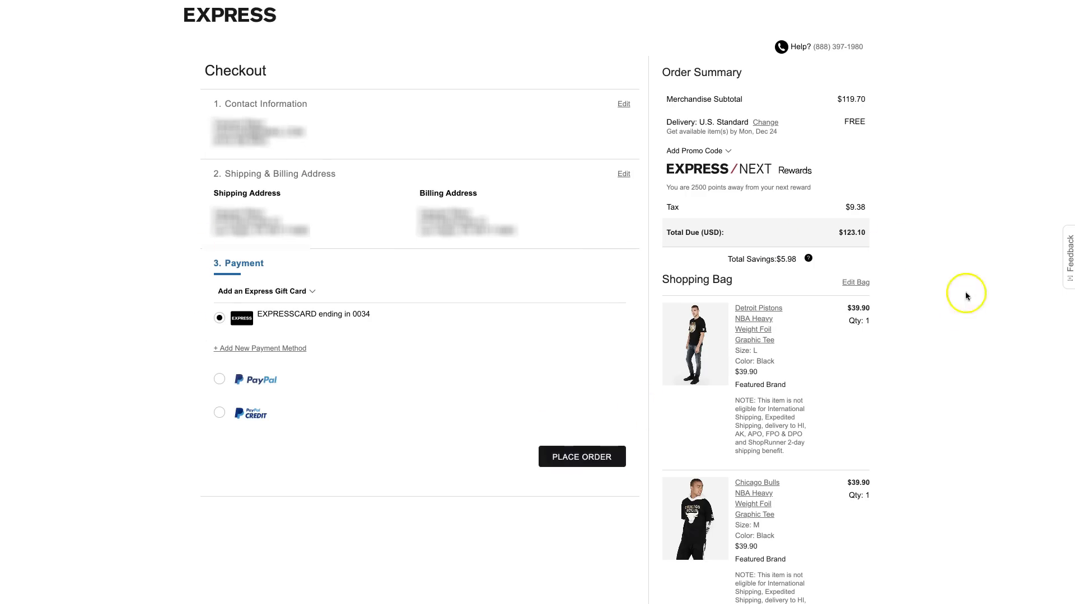
pyautogui.scroll(-3)
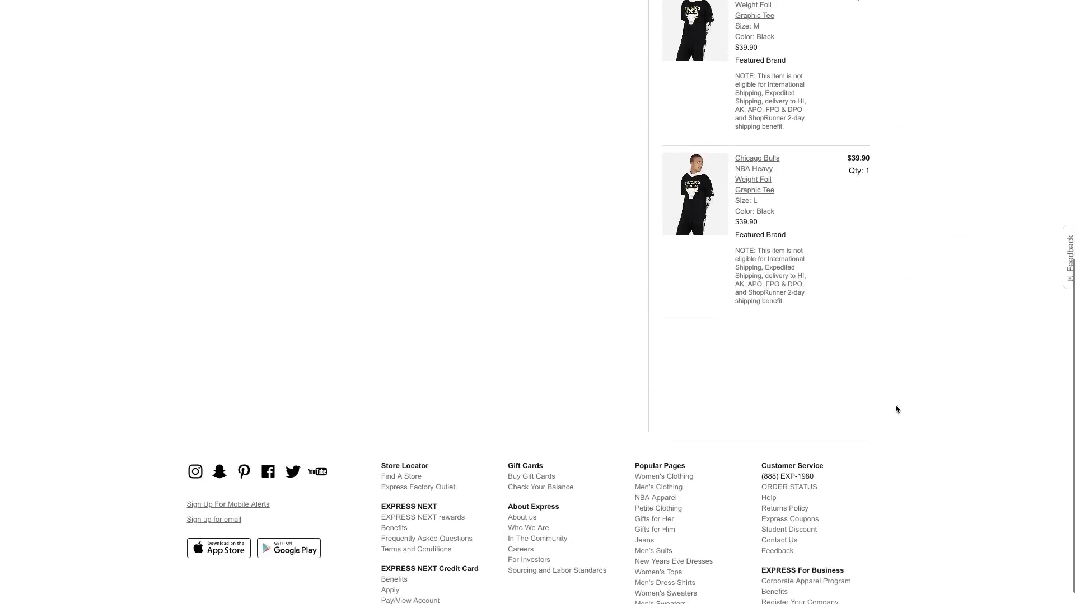